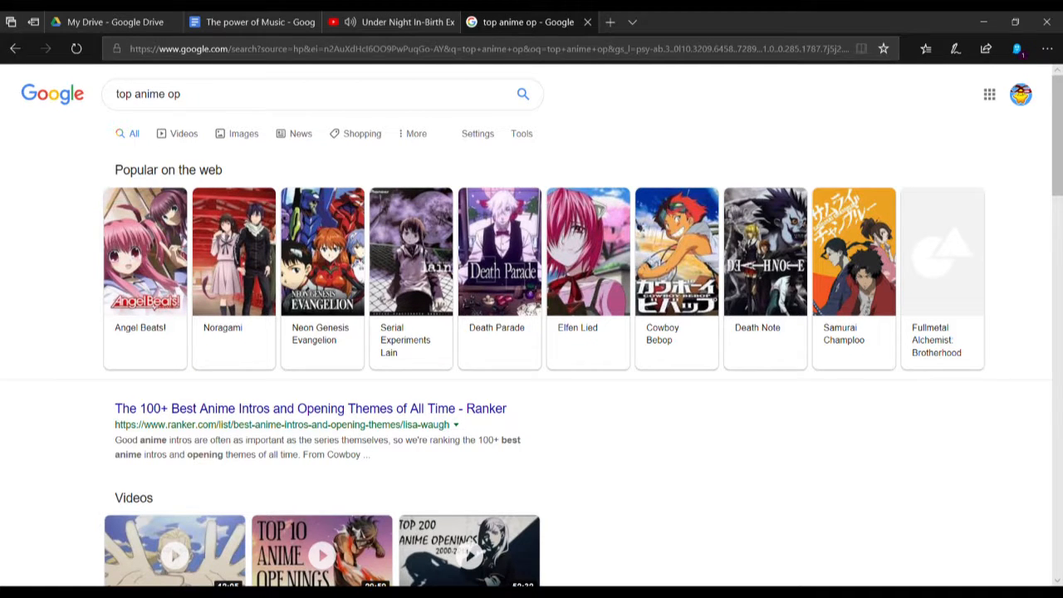
scroll("down", 3)
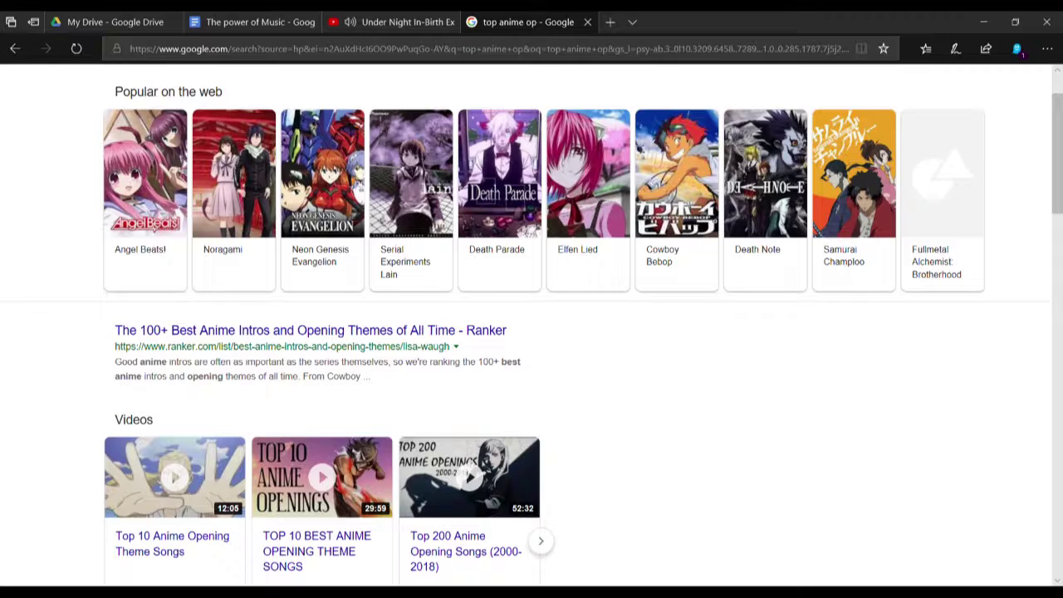
scroll("down", 3)
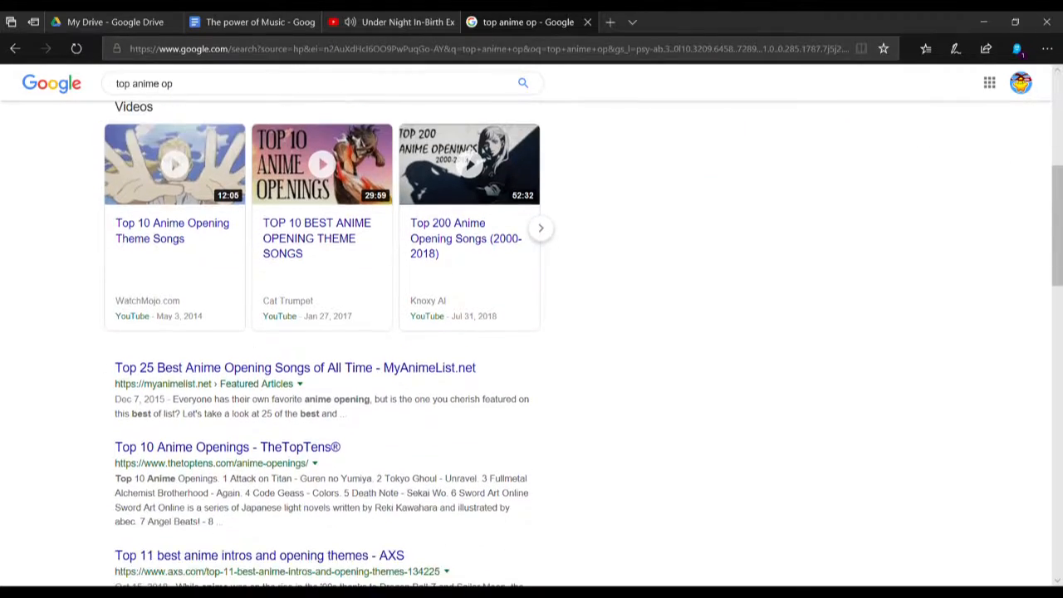
scroll("down", 3)
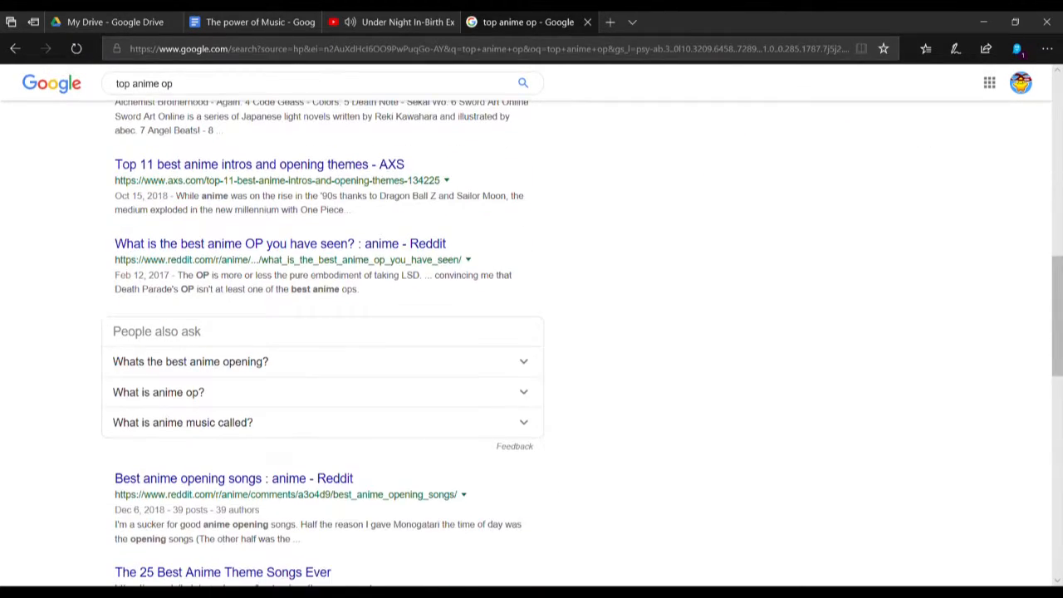
scroll("down", 3)
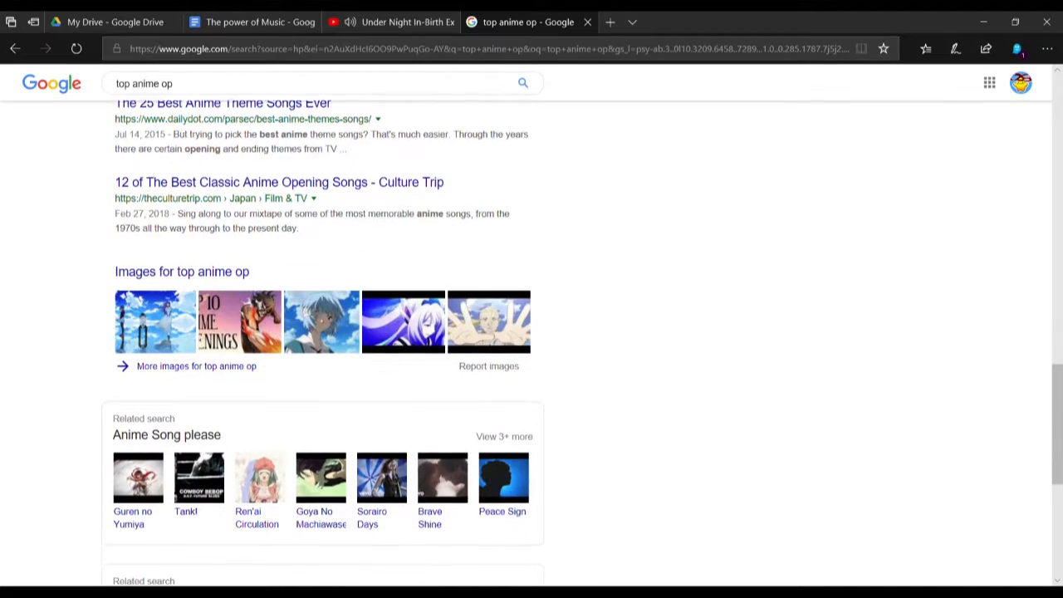
scroll("down", 3)
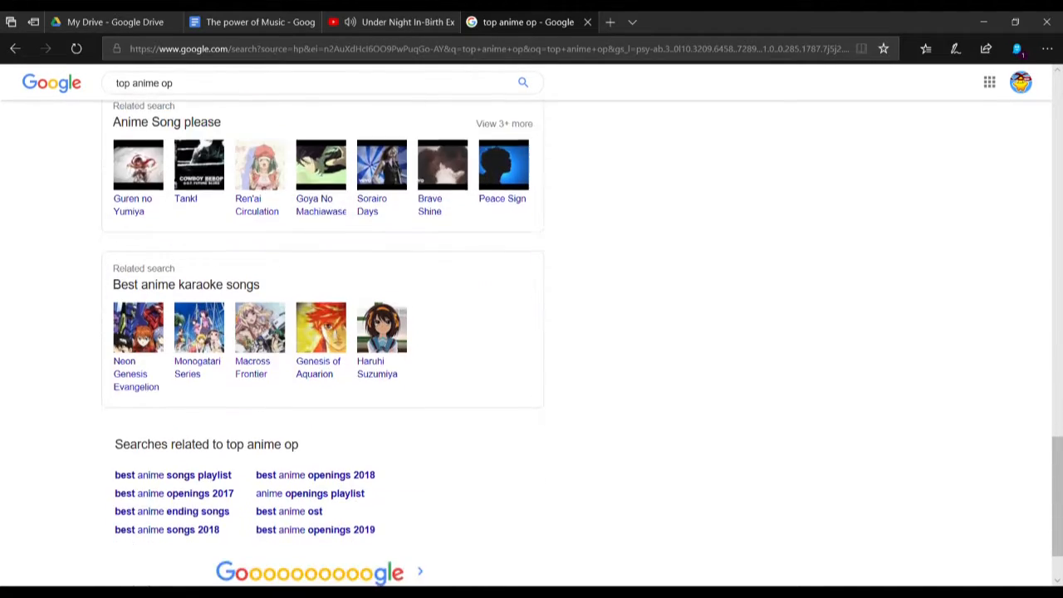
scroll("down", 3)
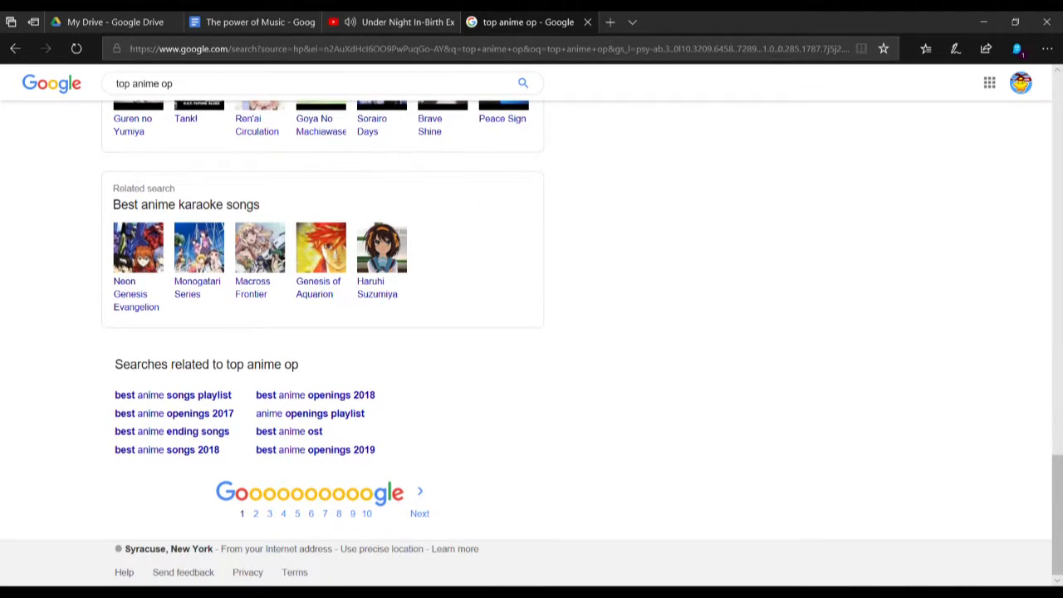
scroll("up", 3)
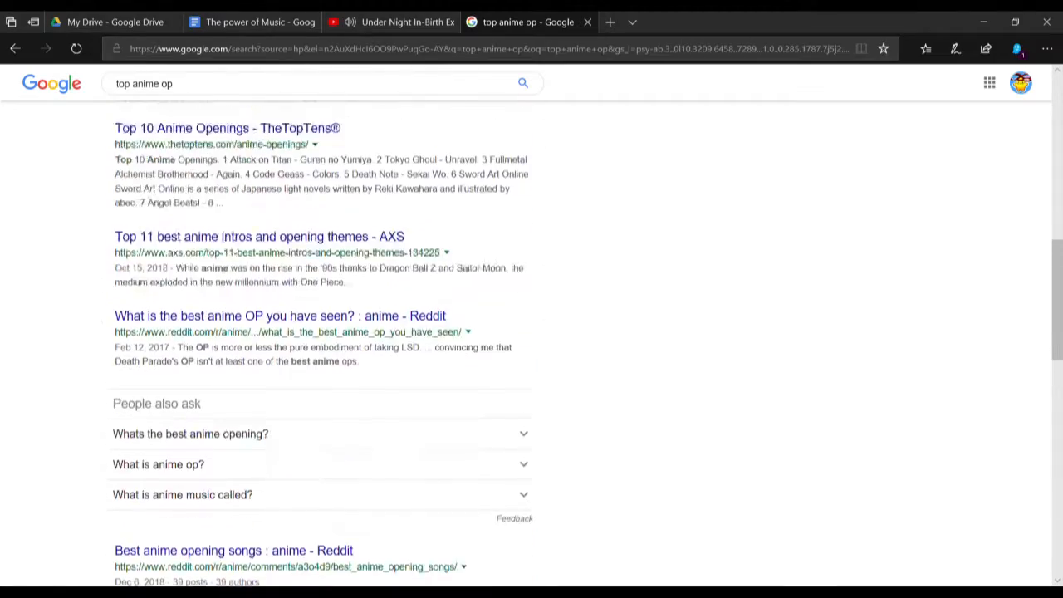